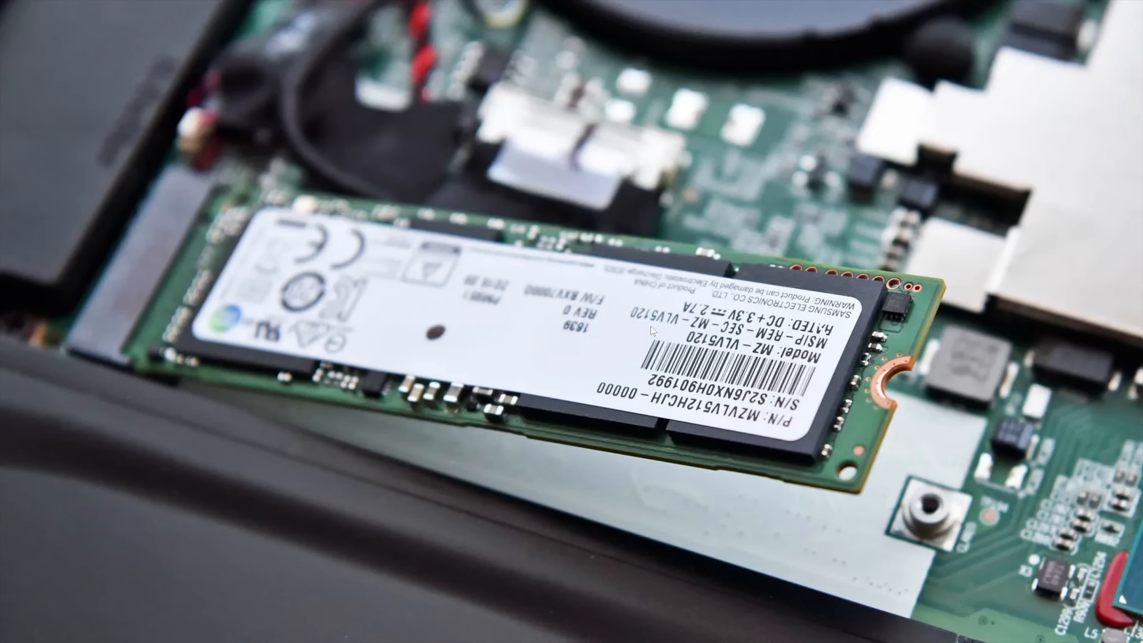
{"action": "mouse_move", "coordinate": [747, 332]}
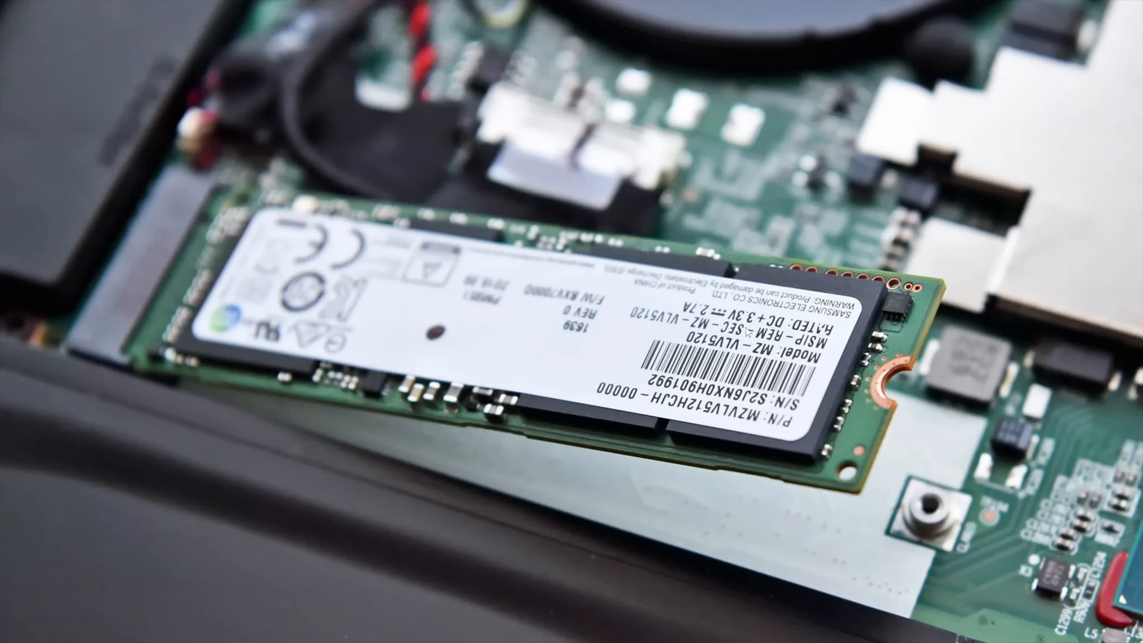